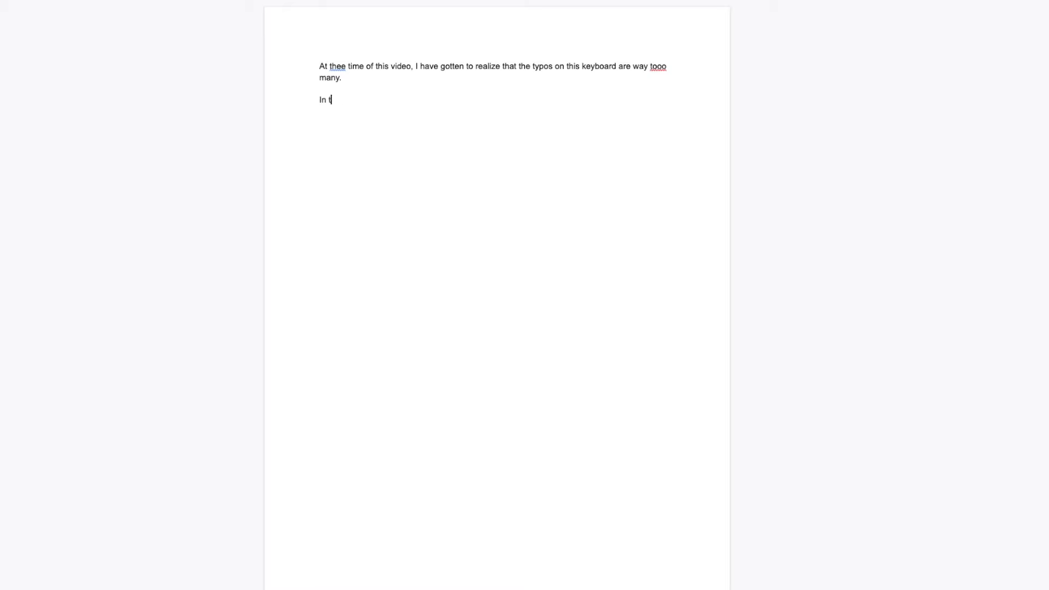
# Continue the second paragraph with "hee initial video that I did," correcting the mistyped "DID" to "did,"
pyautogui.write('hee initial')
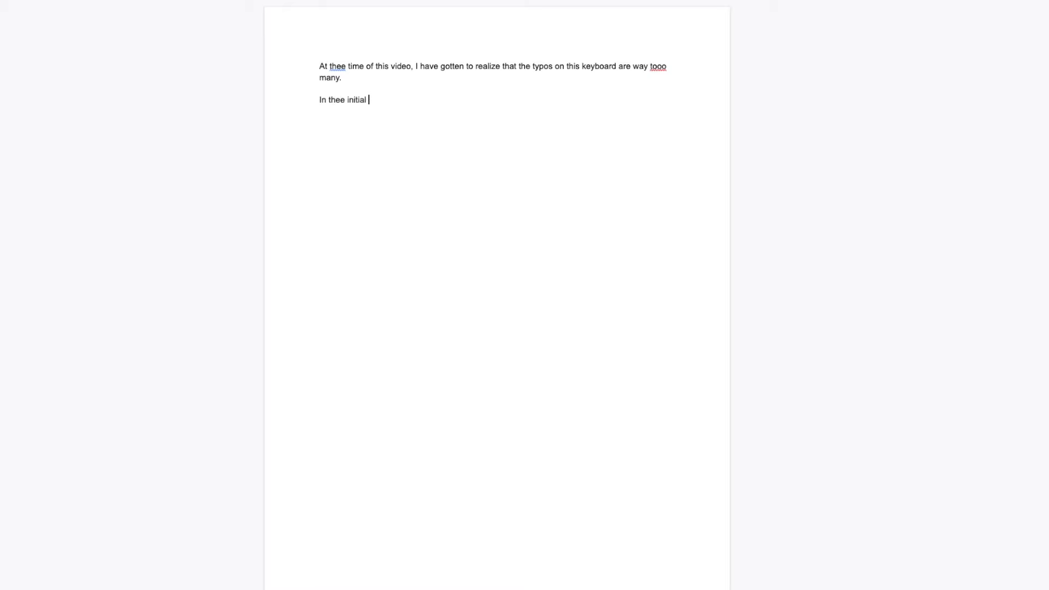
pyautogui.write('video')
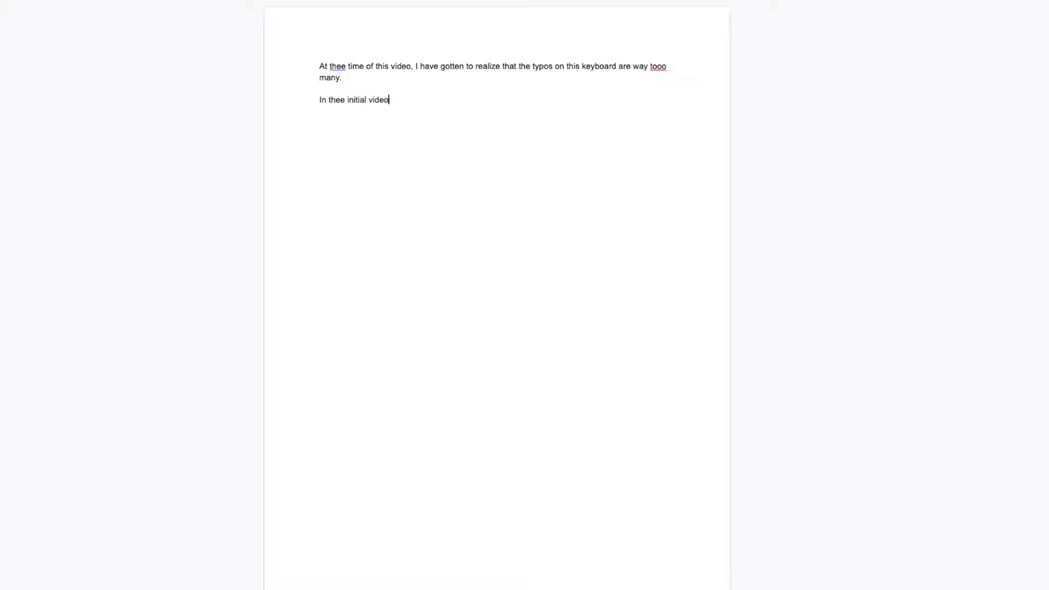
pyautogui.write('that i DID')
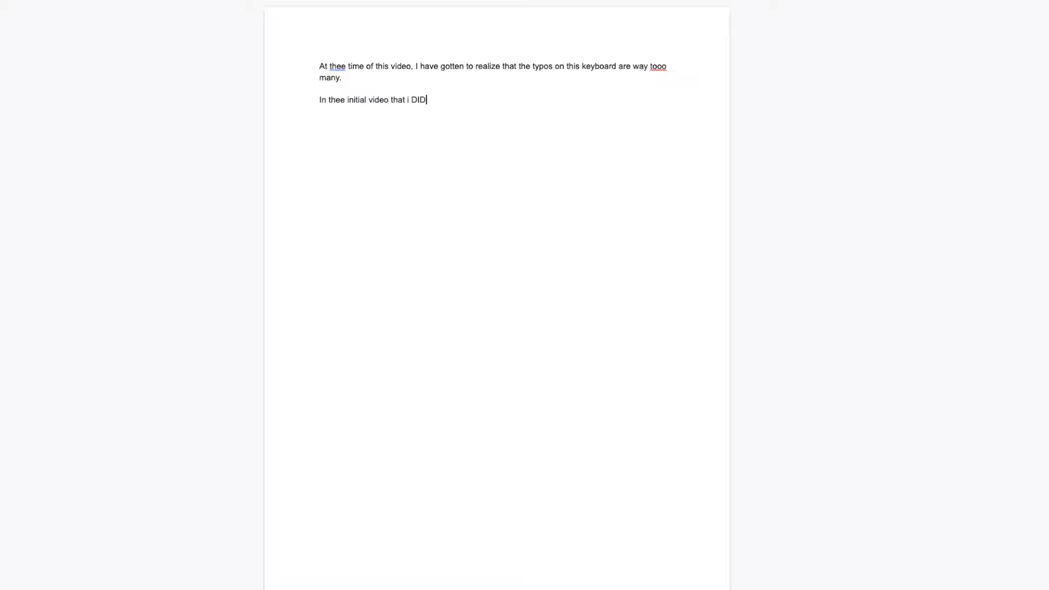
pyautogui.press('Backspace')
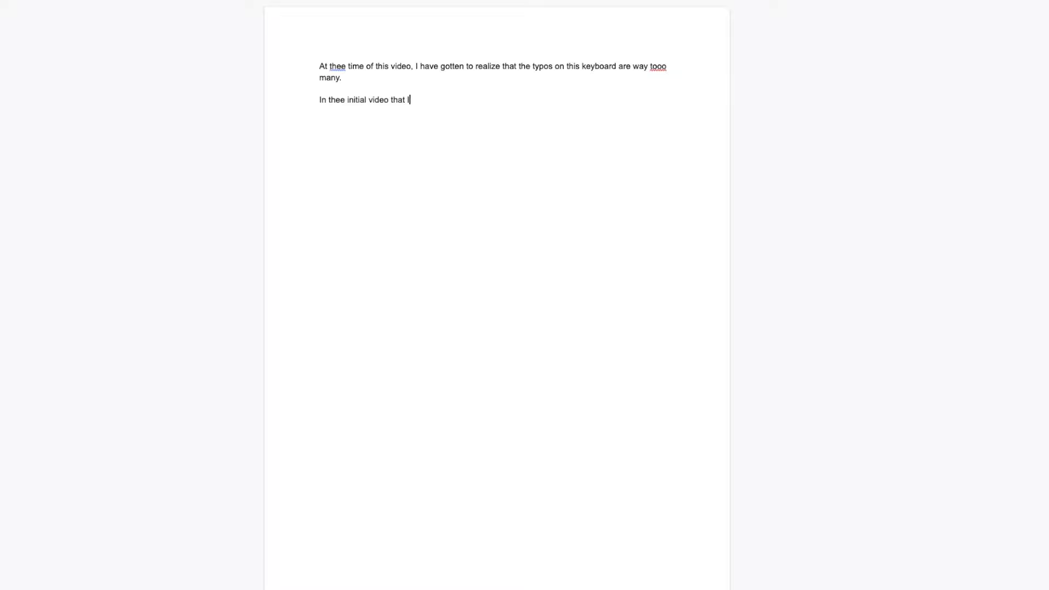
pyautogui.write('did,')
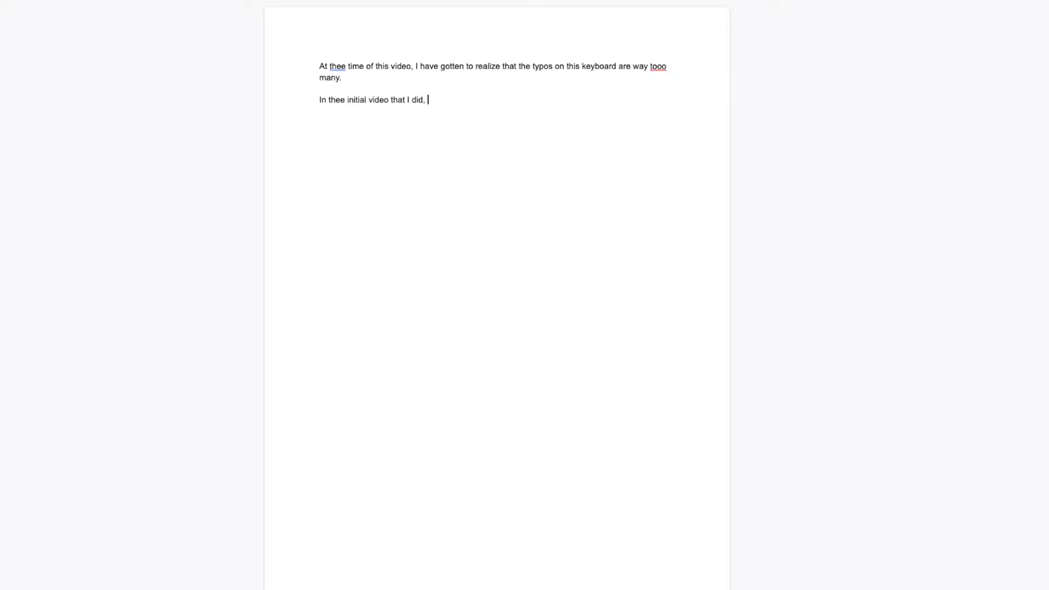